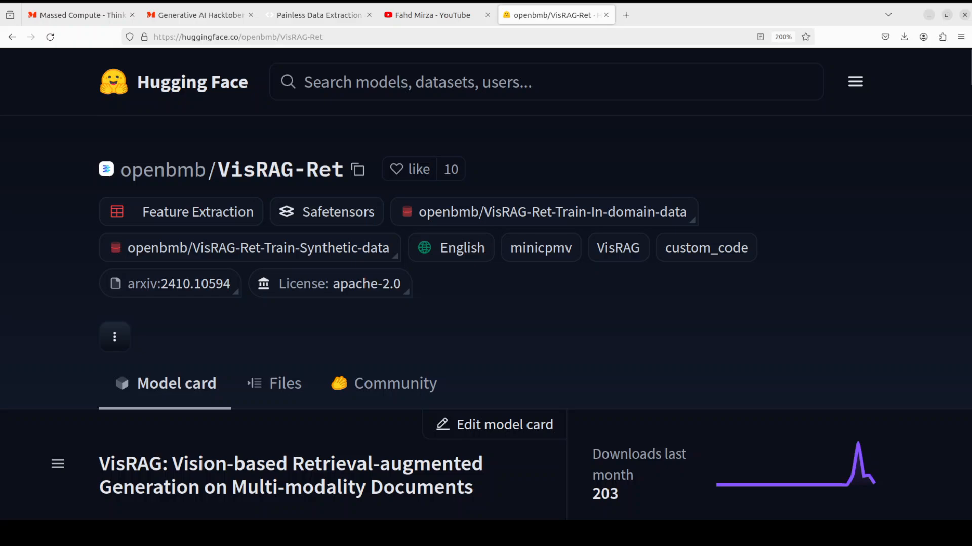
Show the Massed Compute Generative AI Hacktober 2024 page offering $100 in free GPU credits.
{"action": "left_click", "coordinate": [81, 14]}
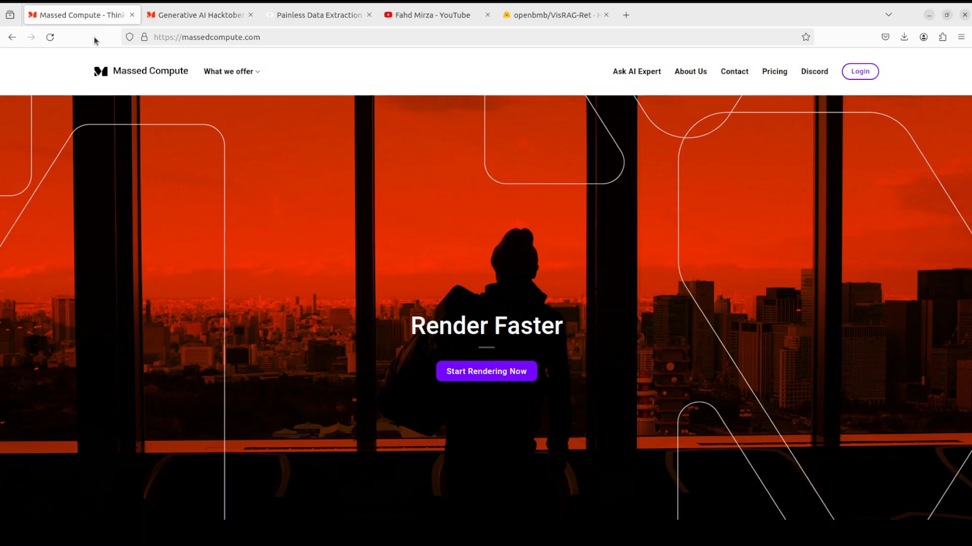
{"action": "mouse_move", "coordinate": [327, 168]}
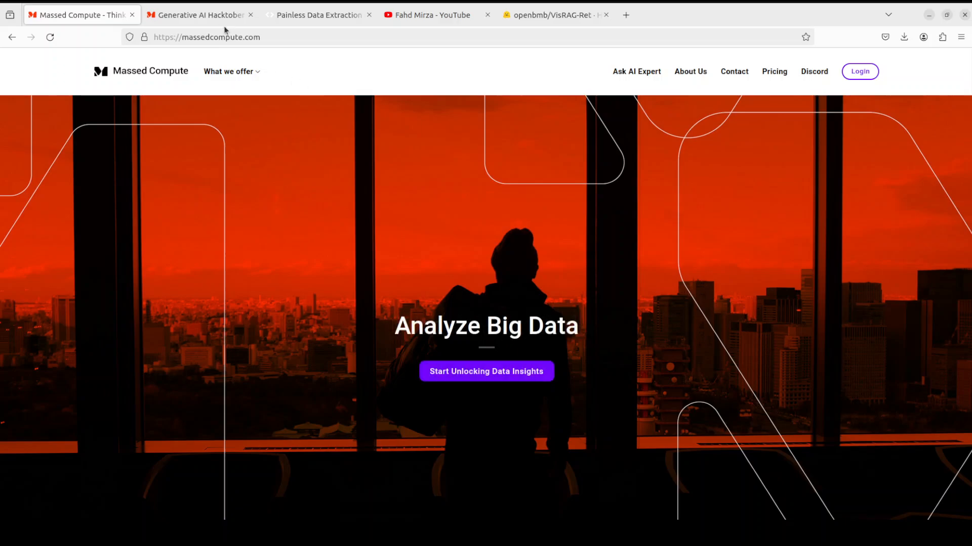
{"action": "left_click", "coordinate": [198, 14]}
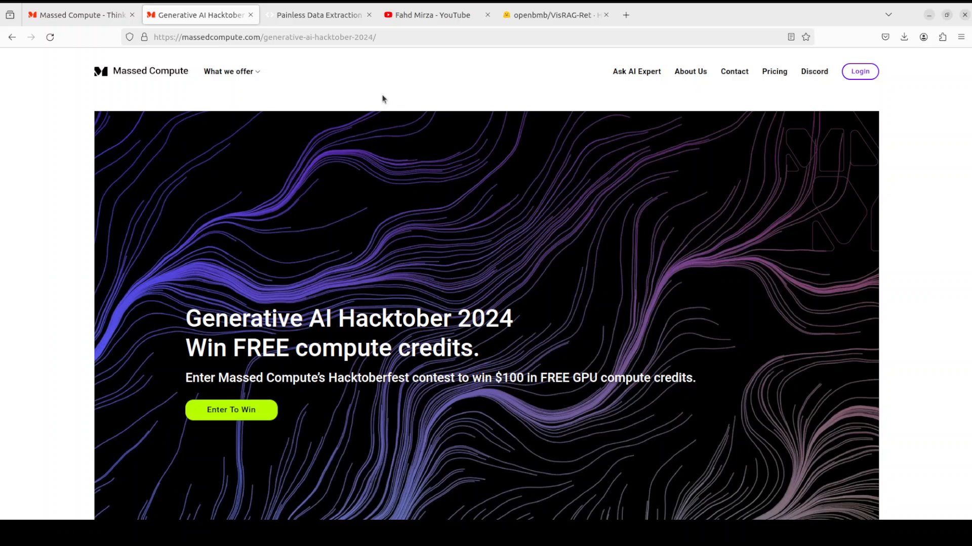
{"action": "mouse_move", "coordinate": [377, 96]}
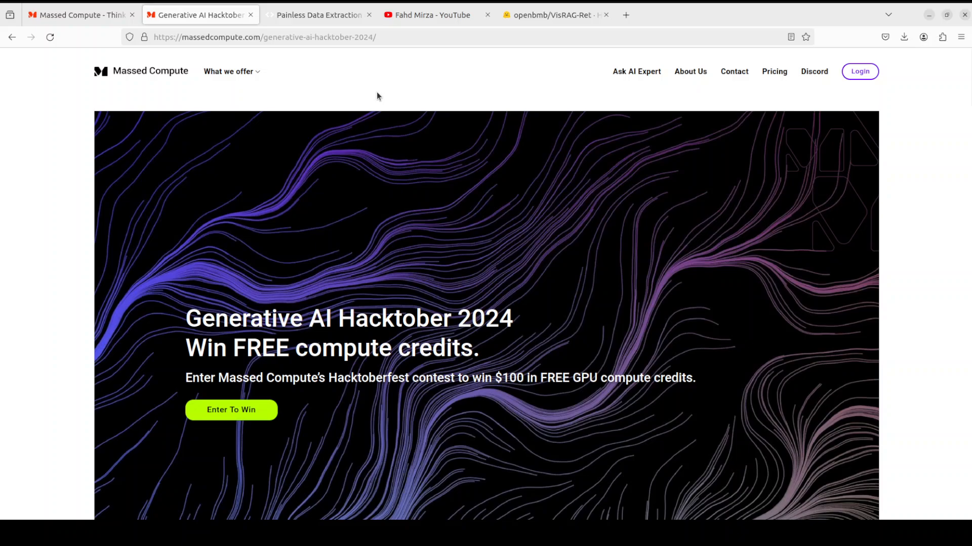
{"action": "mouse_move", "coordinate": [342, 90]}
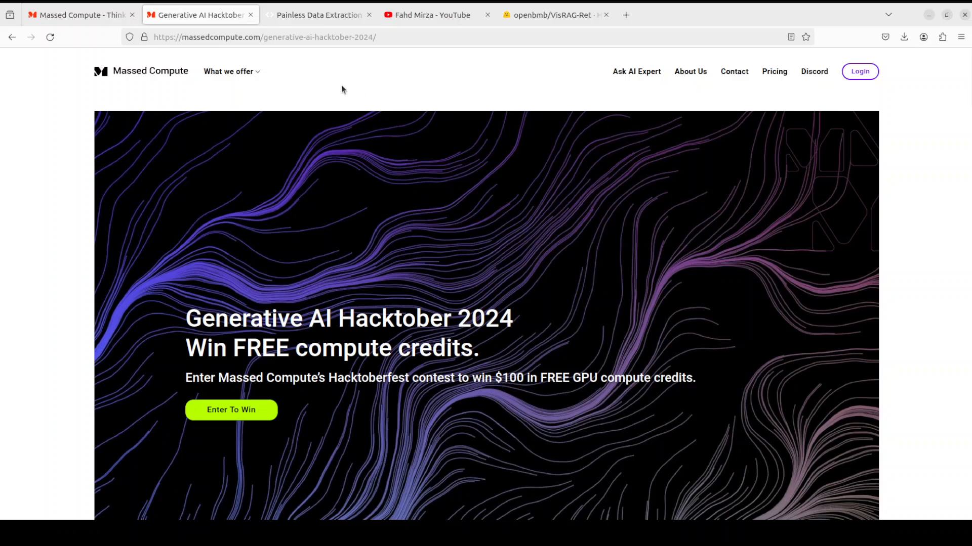
{"action": "mouse_move", "coordinate": [340, 90]}
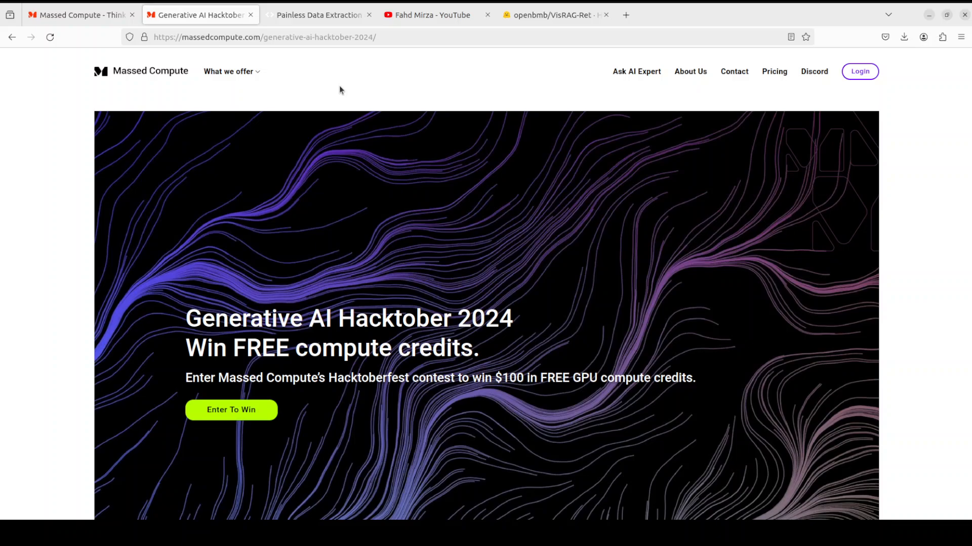
{"action": "mouse_move", "coordinate": [319, 91]}
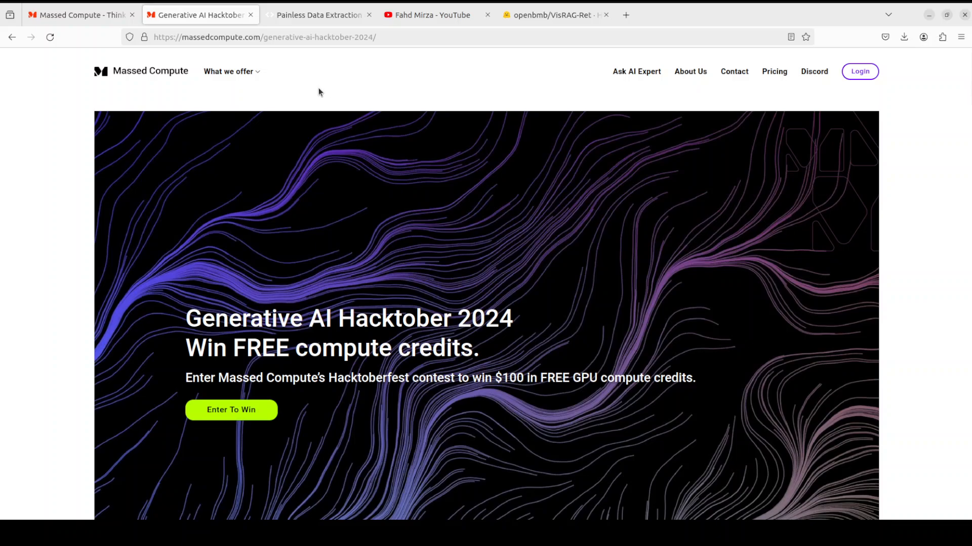
{"action": "mouse_move", "coordinate": [312, 93]}
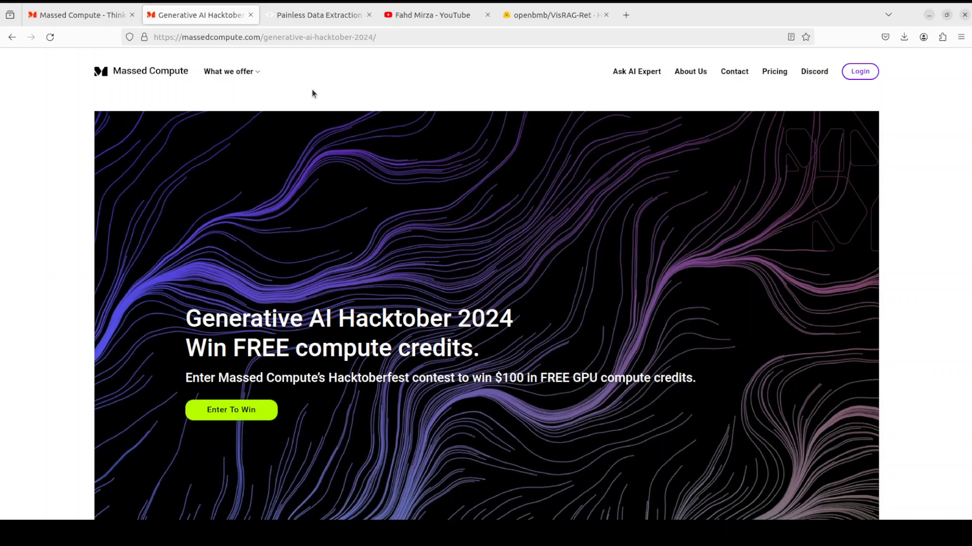
{"action": "mouse_move", "coordinate": [485, 58]}
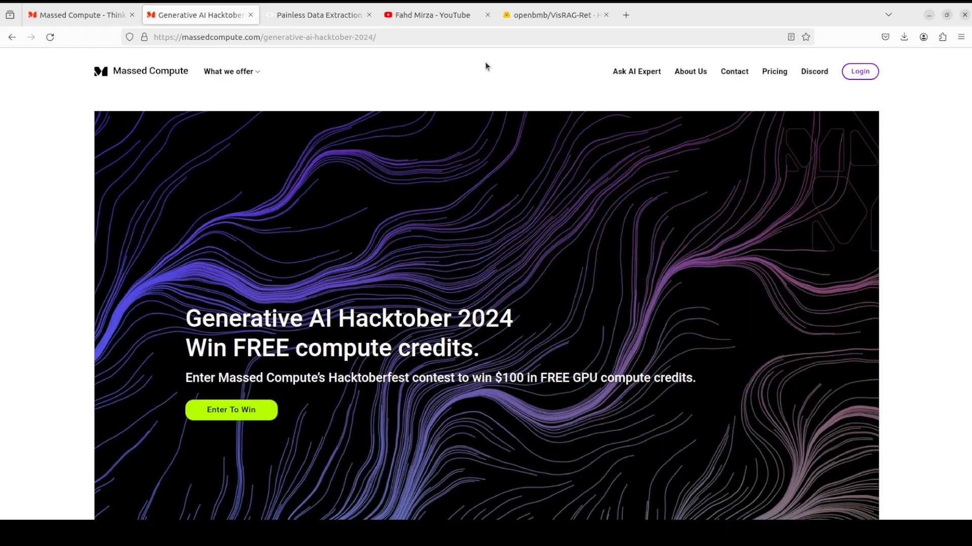
Return to the openbmb/VisRAG-Ret model page showing the TextRAG versus VisRAG pipeline figure.
{"action": "left_click", "coordinate": [553, 15]}
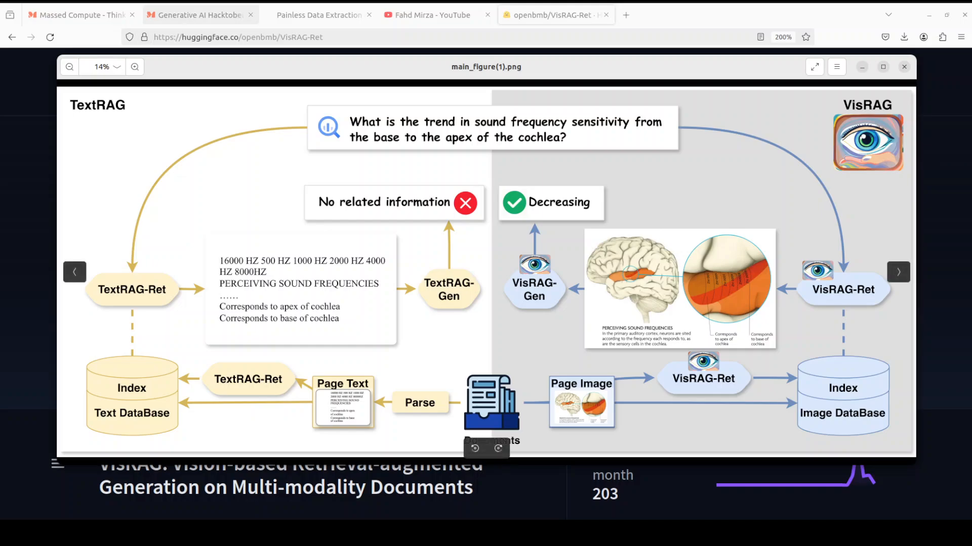
Check the GPU with nvidia-smi, then create and activate conda environment 'ai' with Python 3.11.
{"action": "left_click", "coordinate": [81, 15]}
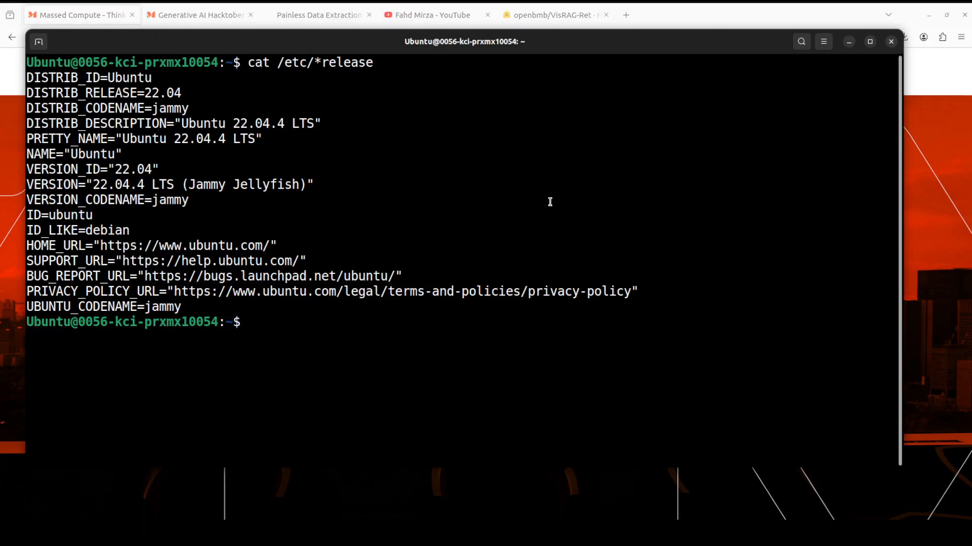
{"action": "type", "text": "nvidia-smi"}
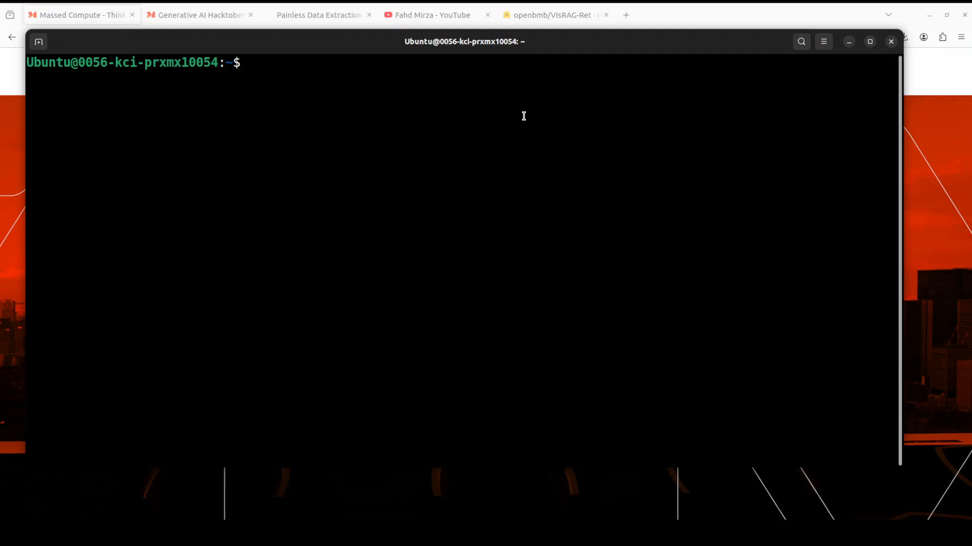
{"action": "type", "text": "conda create -n ai python=3.11 -y && conda activate ai"}
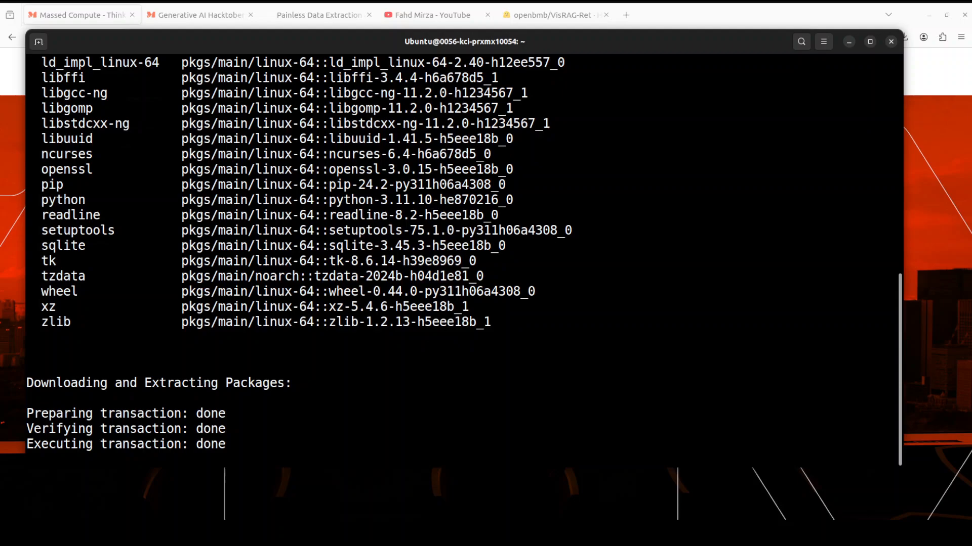
{"action": "right_click", "coordinate": [768, 261]}
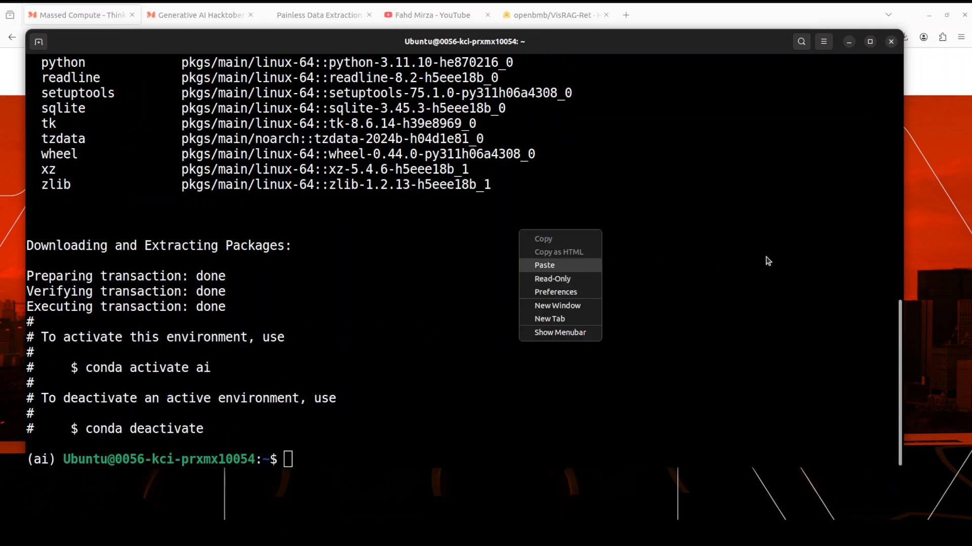
Pip-install torch, transformers and related packages, then install notebook/ipywidgets and launch Jupyter.
{"action": "left_click", "coordinate": [544, 265]}
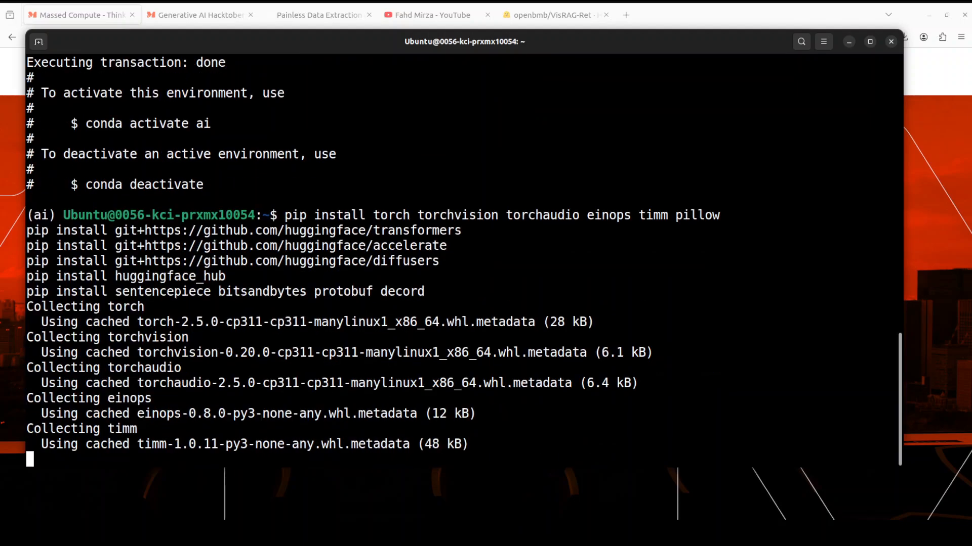
{"action": "scroll", "scroll_direction": "down", "scroll_amount": 3}
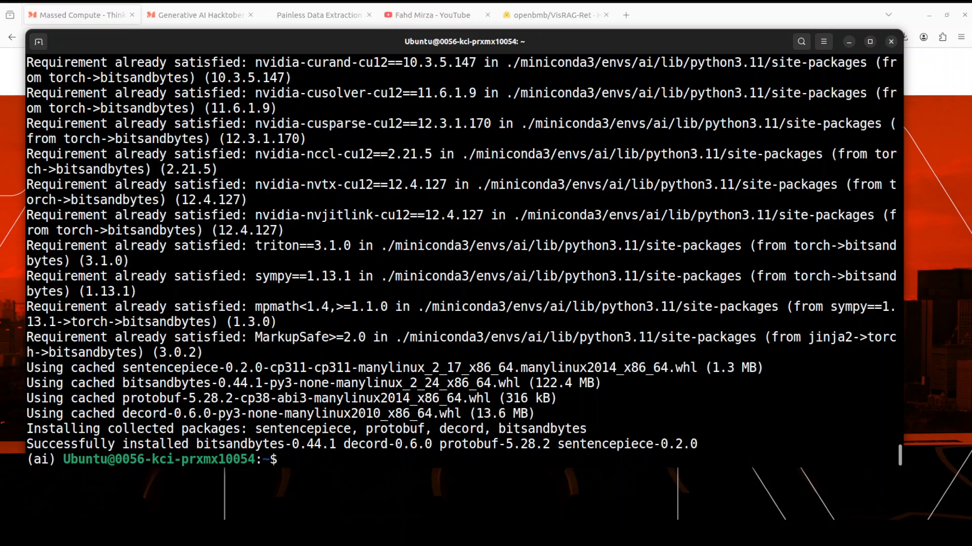
{"action": "right_click", "coordinate": [666, 431]}
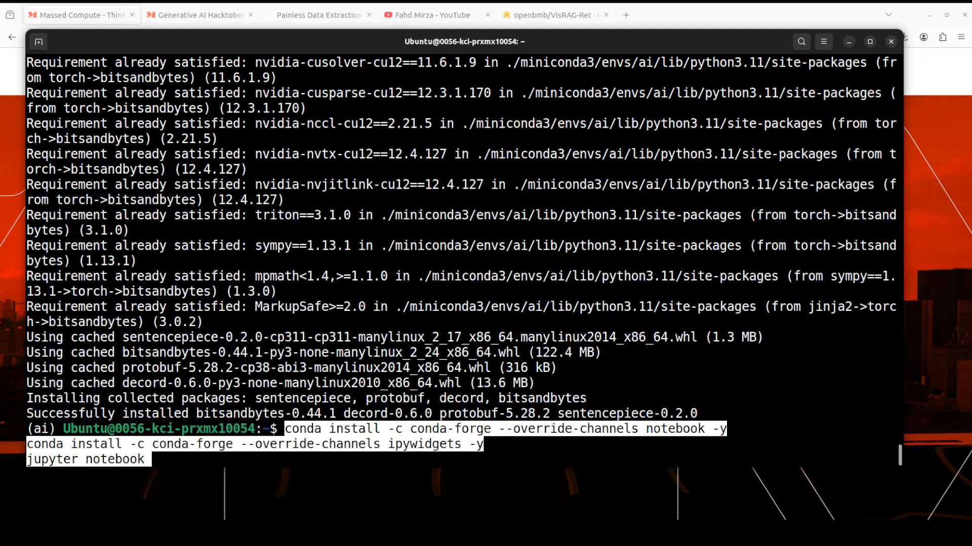
{"action": "key", "text": "Return"}
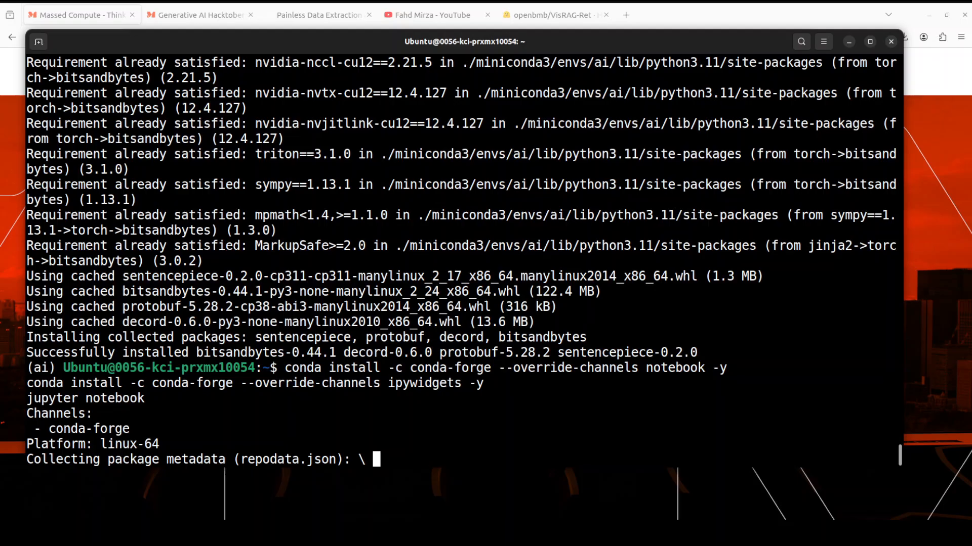
{"action": "left_click", "coordinate": [673, 15]}
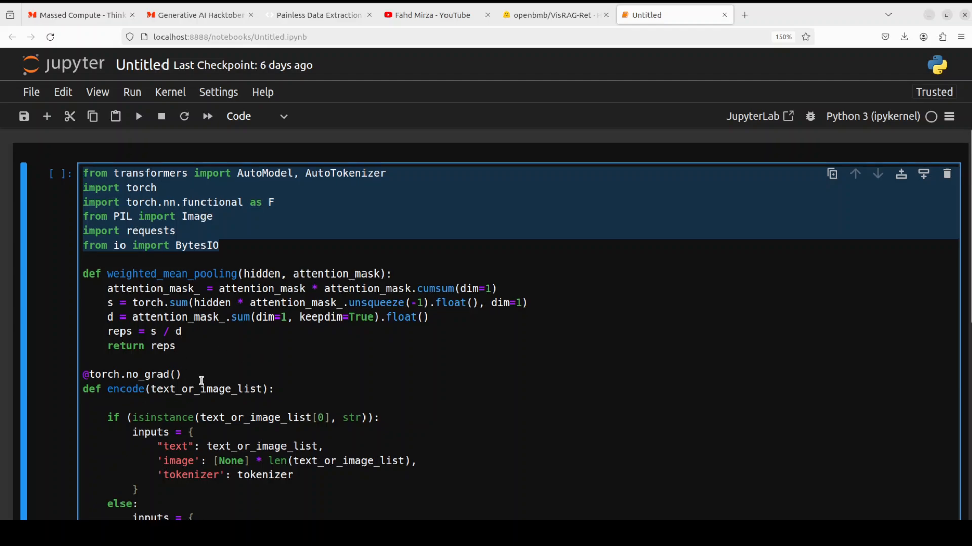
Add the imports and the weighted_mean_pooling and encode function definitions to the notebook cell.
{"action": "scroll", "scroll_direction": "down", "scroll_amount": 3}
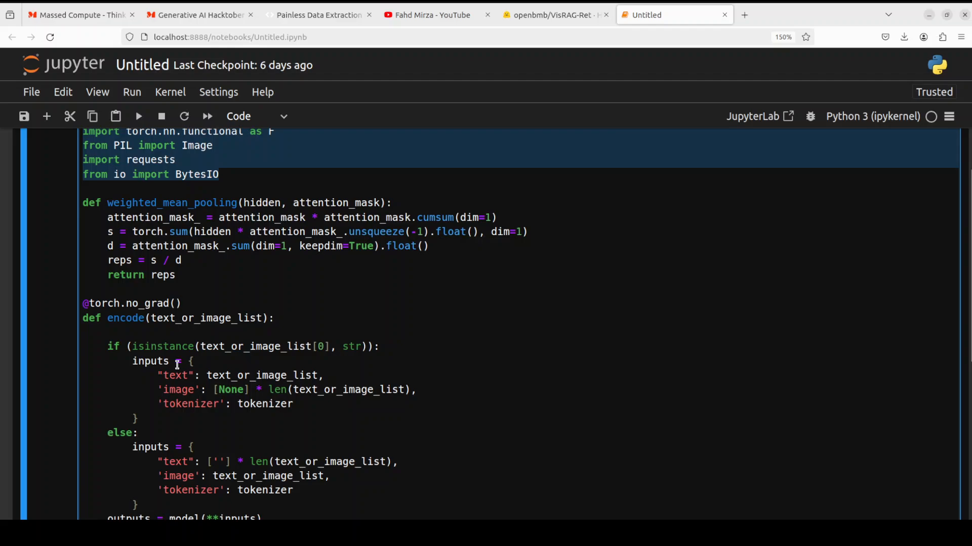
{"action": "scroll", "scroll_direction": "down", "scroll_amount": 3}
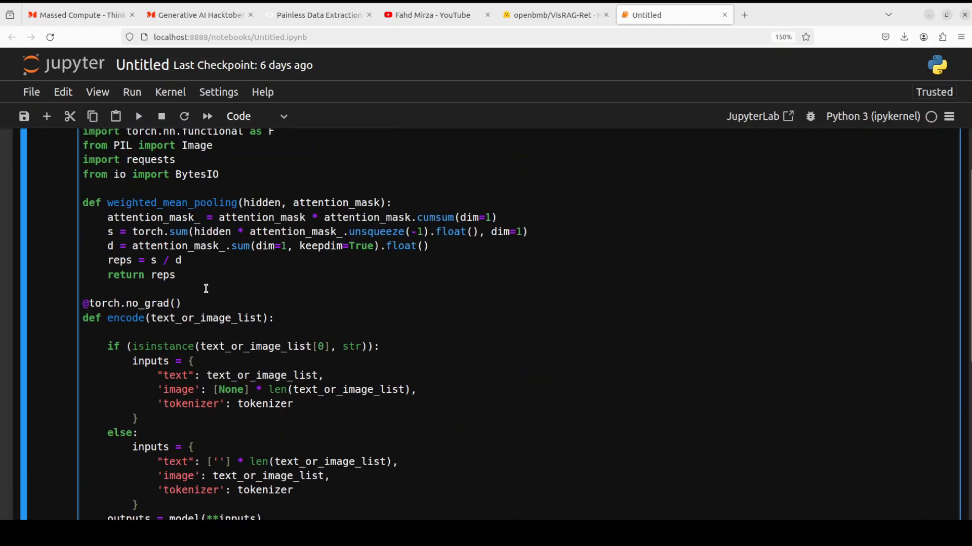
{"action": "left_click_drag", "start_coordinate": [82, 203], "coordinate": [175, 274]}
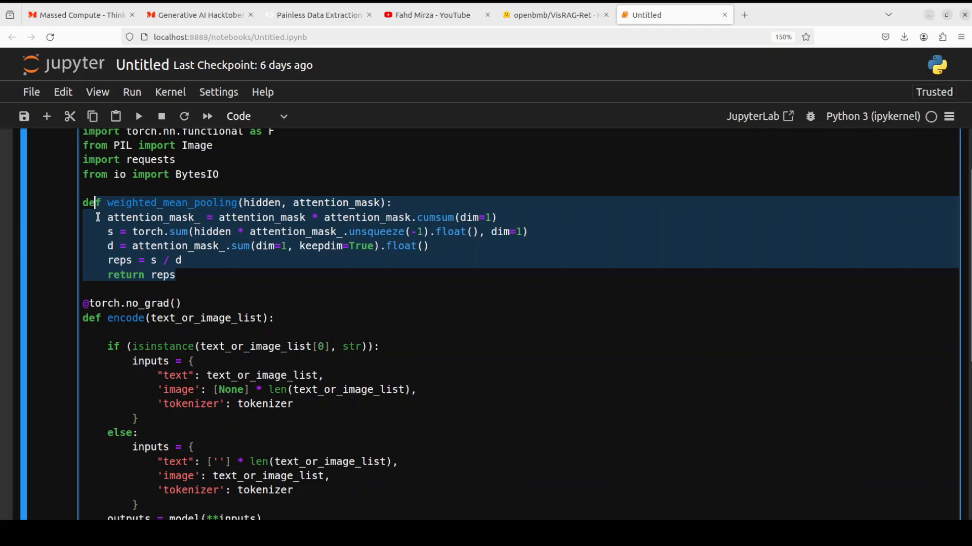
{"action": "mouse_move", "coordinate": [98, 217]}
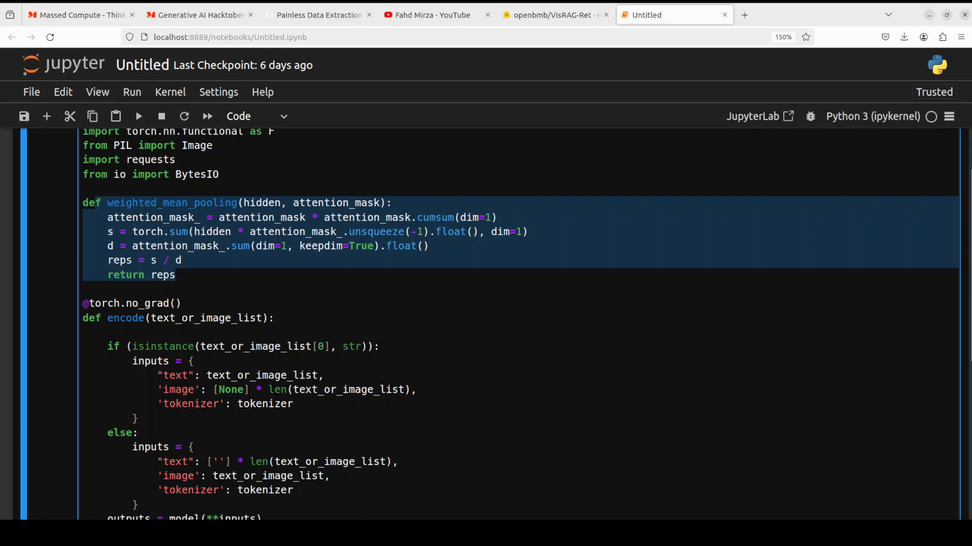
{"action": "left_click", "coordinate": [93, 203]}
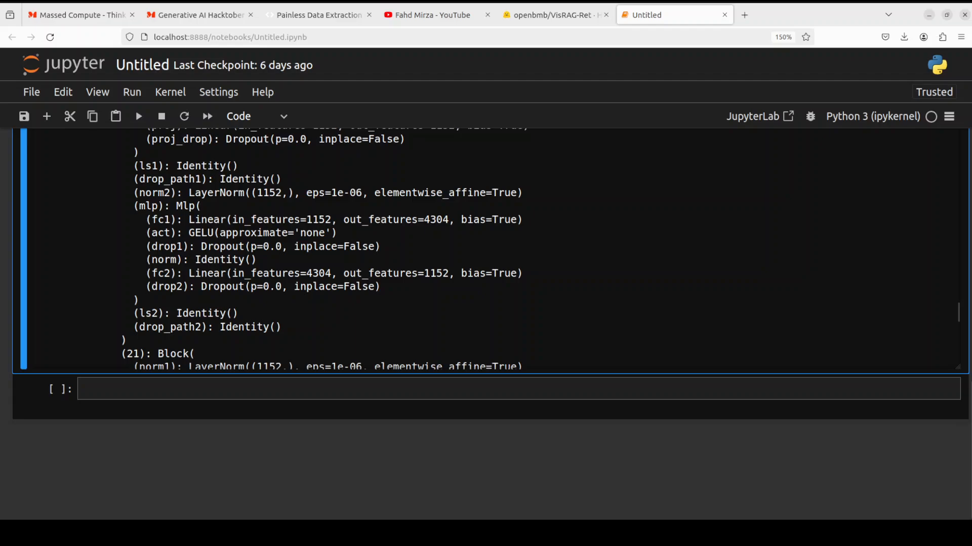
Scroll through the printed VisRAG-Ret model architecture beneath the setup cell.
{"action": "scroll", "scroll_direction": "down", "scroll_amount": 3}
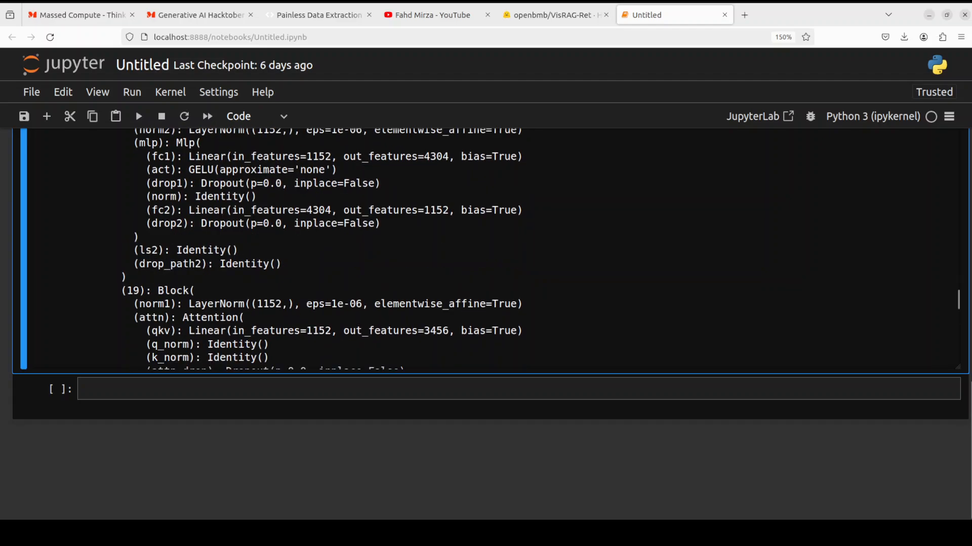
{"action": "scroll", "scroll_direction": "up", "scroll_amount": 3}
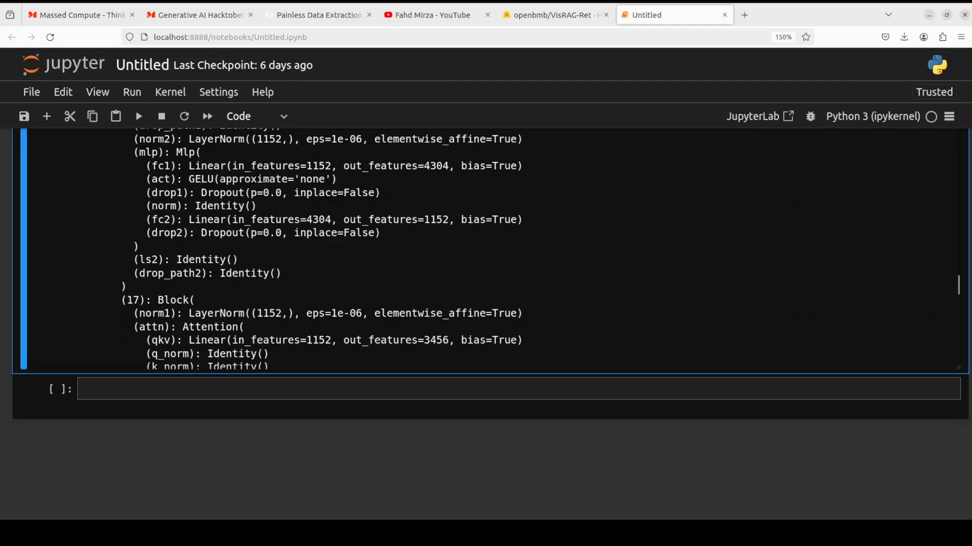
{"action": "scroll", "scroll_direction": "down", "scroll_amount": 3}
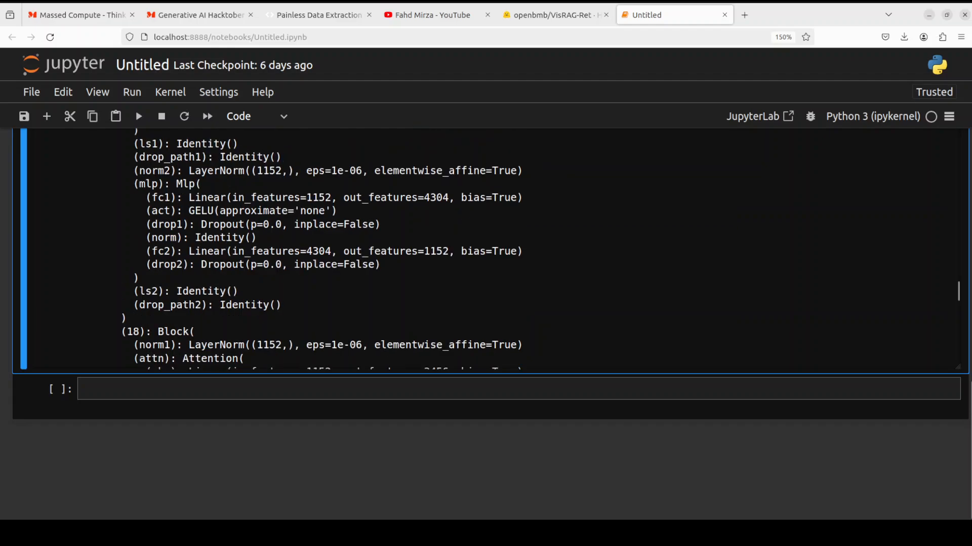
{"action": "scroll", "scroll_direction": "down", "scroll_amount": 3}
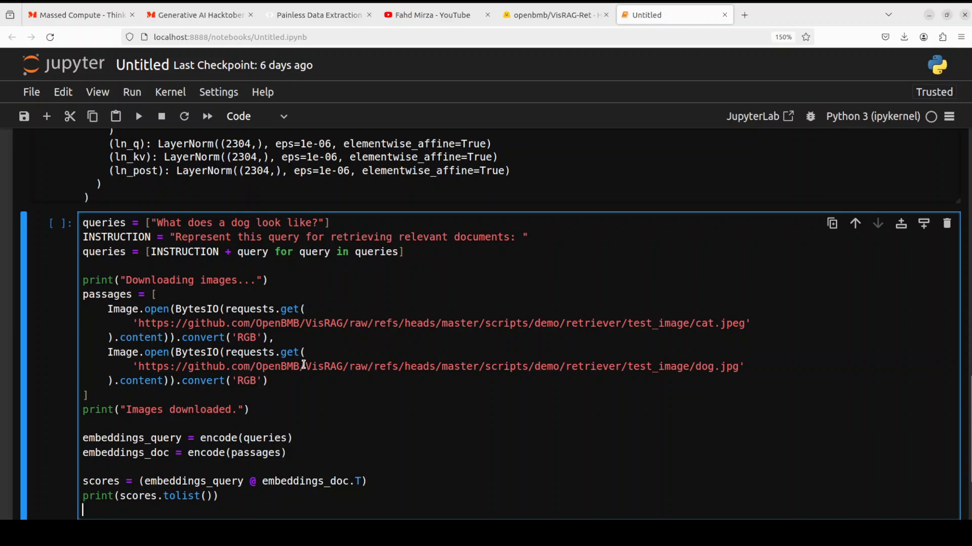
{"action": "mouse_move", "coordinate": [39, 337]}
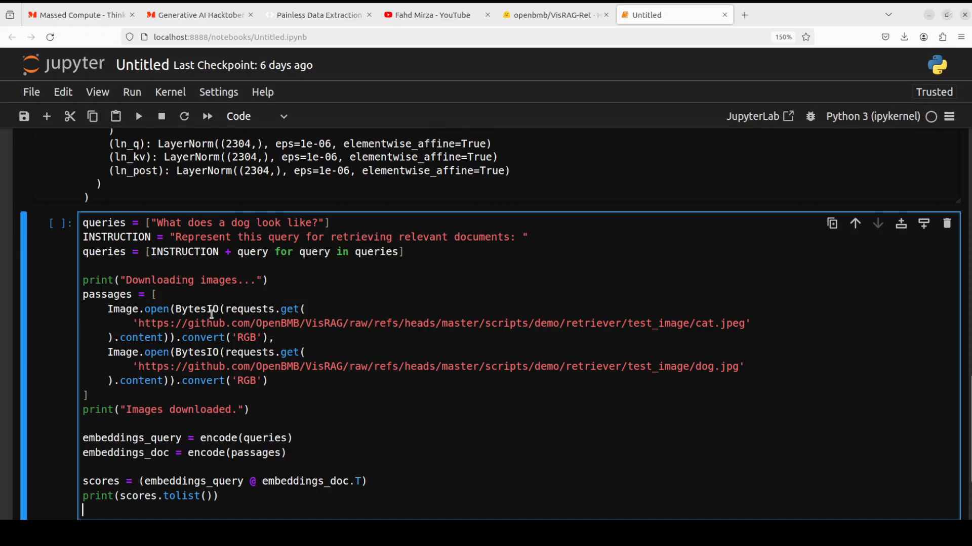
{"action": "mouse_move", "coordinate": [225, 293]}
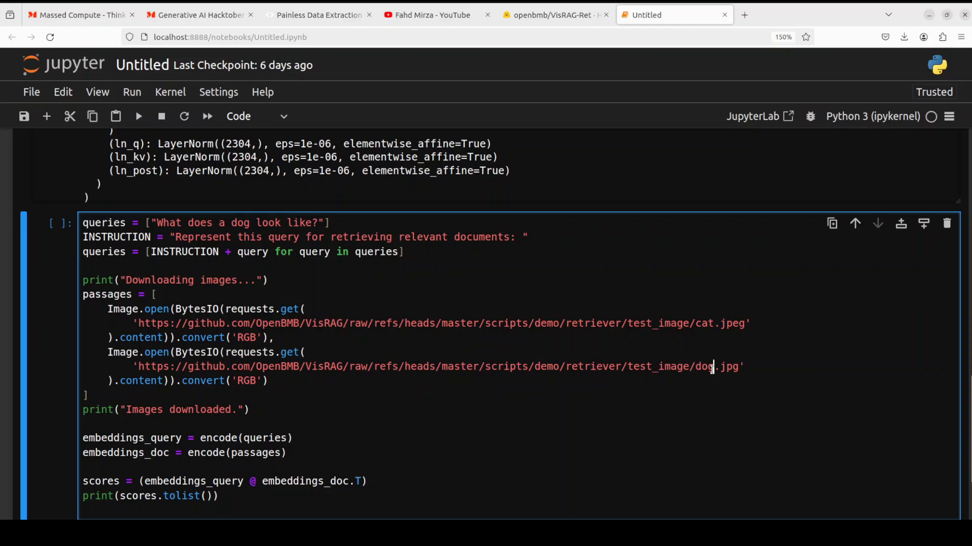
Paste the dog query, cat/dog image download, encoding and similarity-score code into a new cell.
{"action": "scroll", "scroll_direction": "down", "scroll_amount": 3}
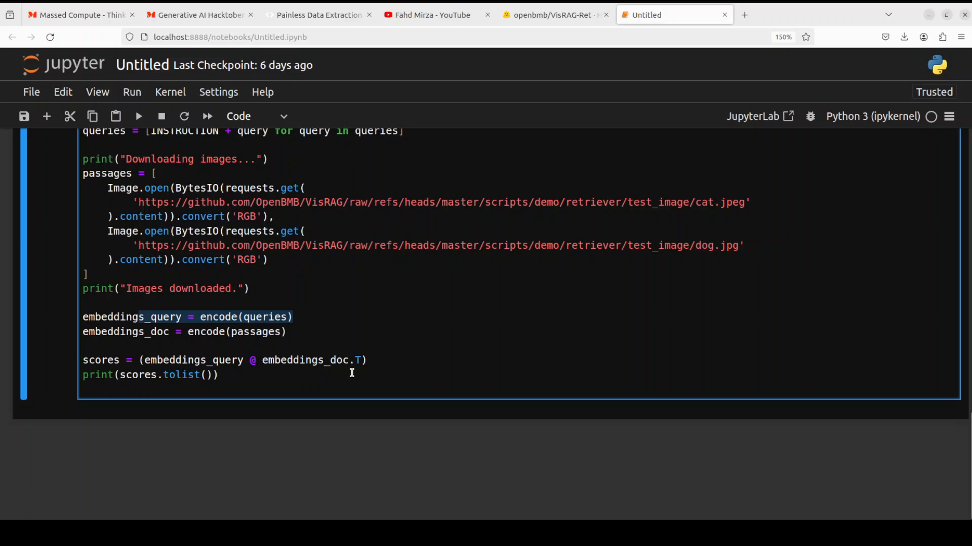
{"action": "mouse_move", "coordinate": [417, 353]}
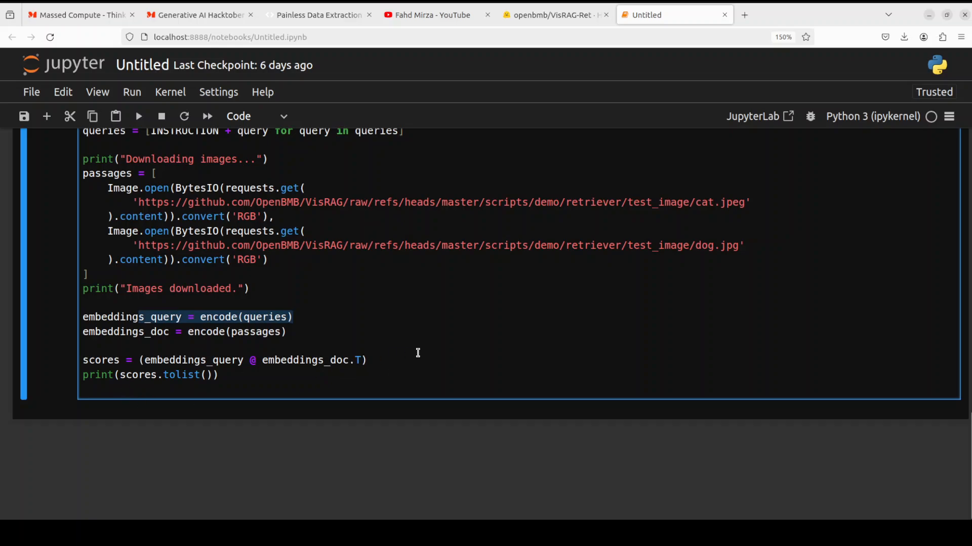
{"action": "left_click", "coordinate": [293, 317]}
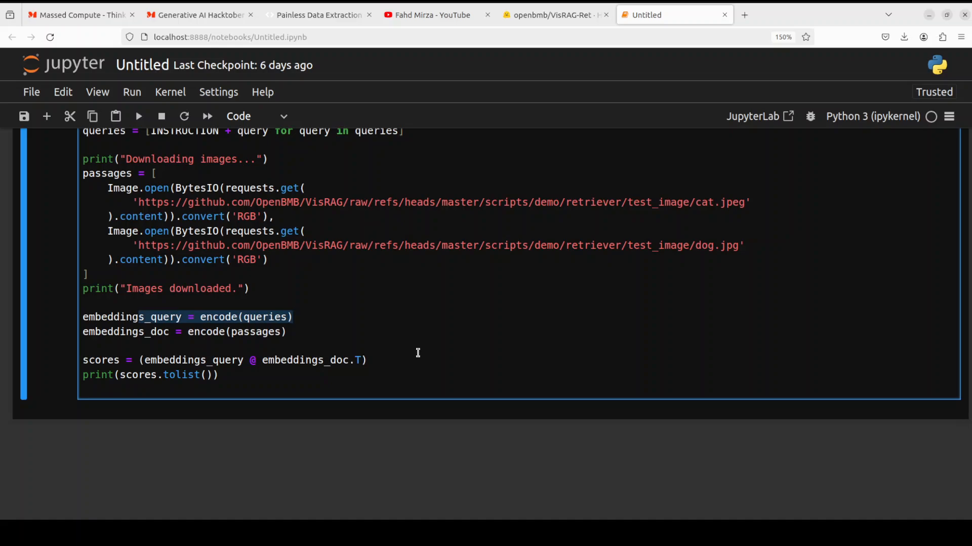
{"action": "left_click", "coordinate": [293, 316]}
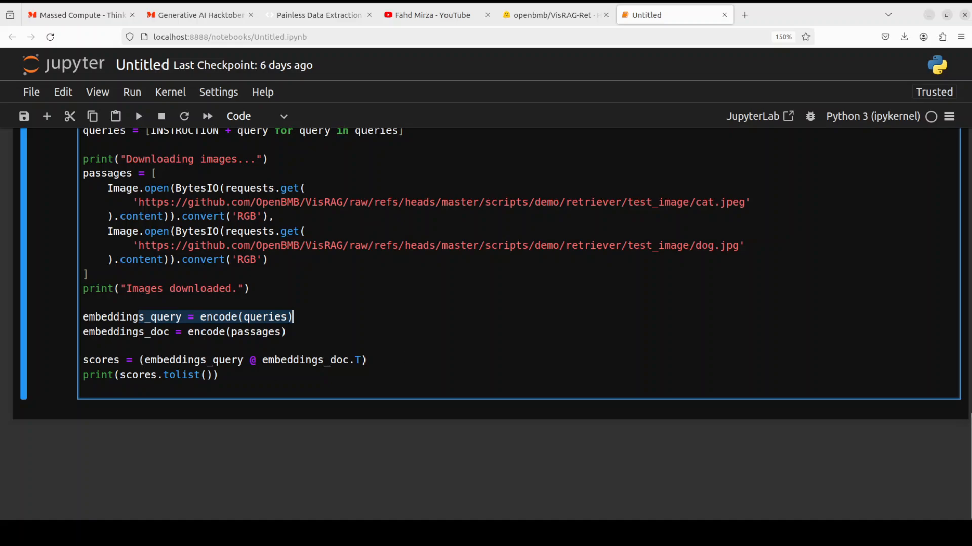
{"action": "mouse_move", "coordinate": [717, 245]}
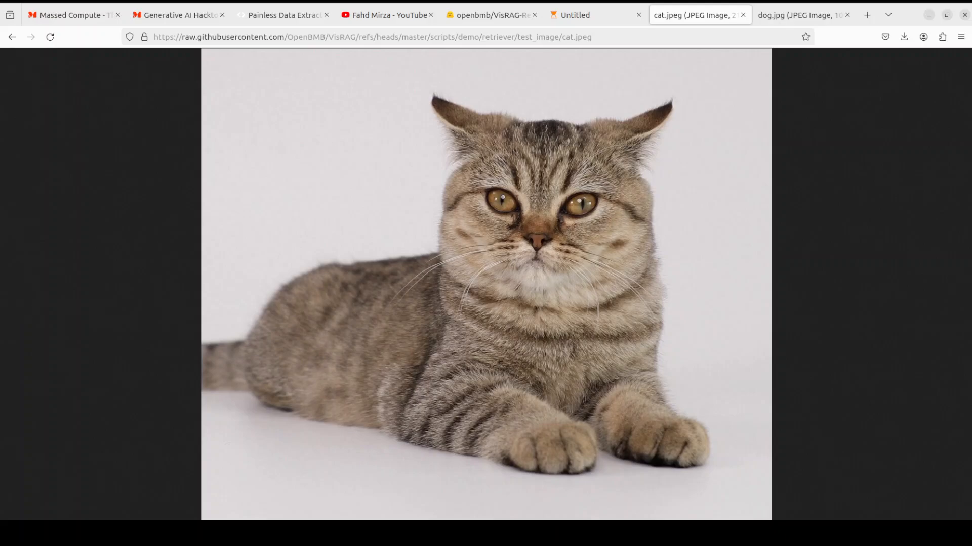
Preview the dog test image in its browser tab, then return to the notebook.
{"action": "left_click", "coordinate": [799, 14]}
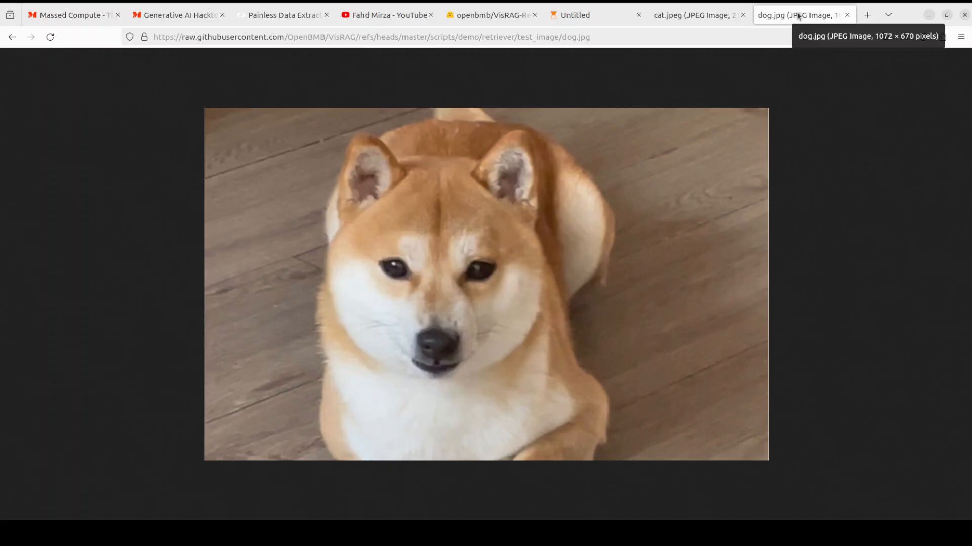
{"action": "mouse_move", "coordinate": [737, 104]}
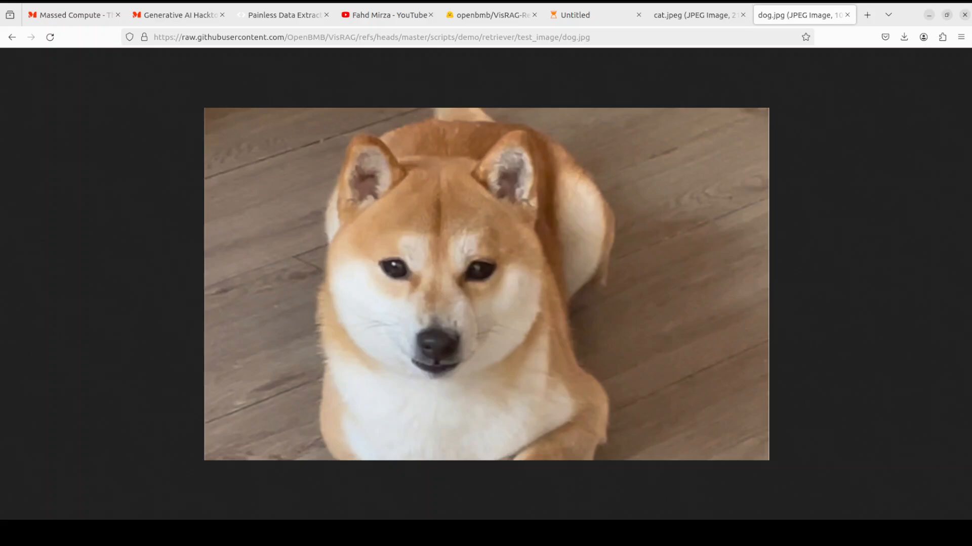
{"action": "left_click", "coordinate": [594, 14]}
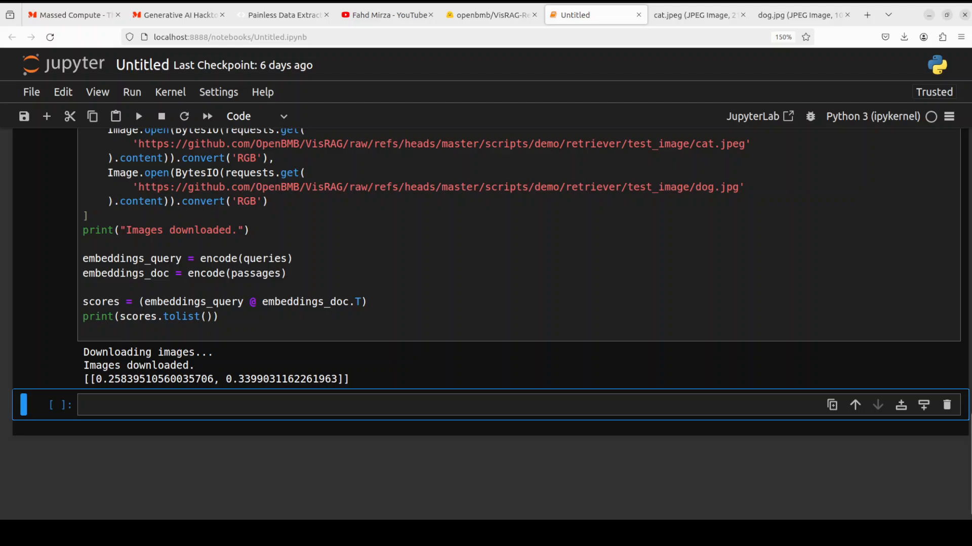
Run the scoring cell and read the scores, with the dog image higher, then switch to AgentQL.
{"action": "double_click", "coordinate": [287, 379]}
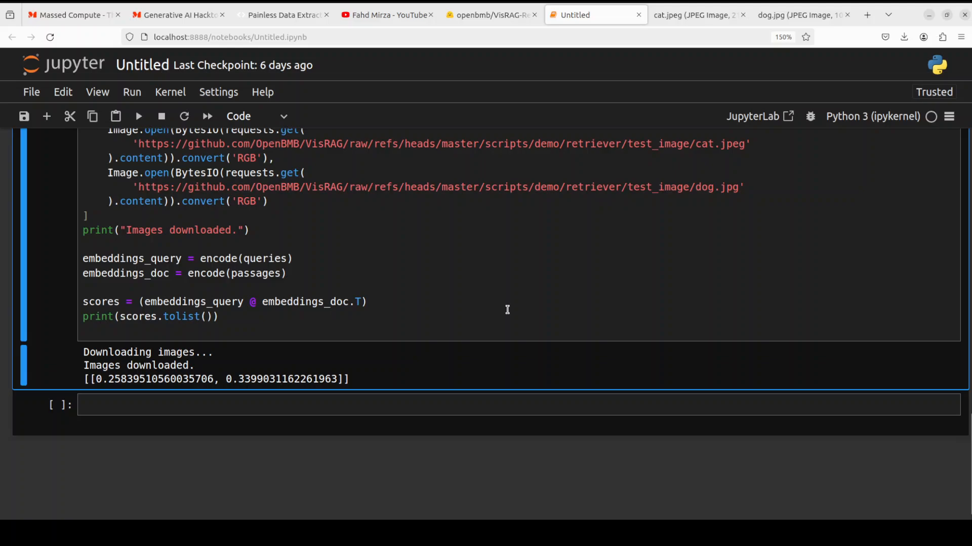
{"action": "mouse_move", "coordinate": [500, 308]}
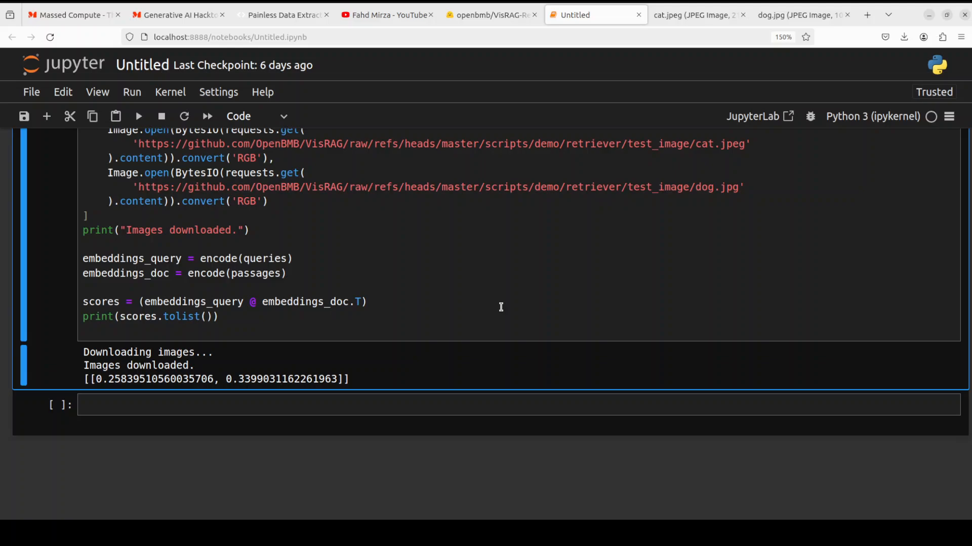
{"action": "mouse_move", "coordinate": [505, 244]}
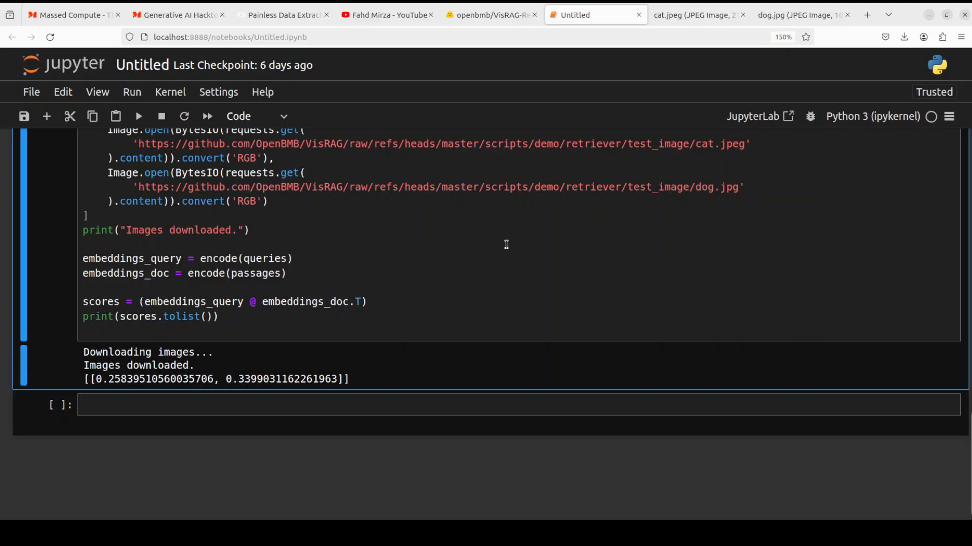
{"action": "left_click", "coordinate": [283, 14]}
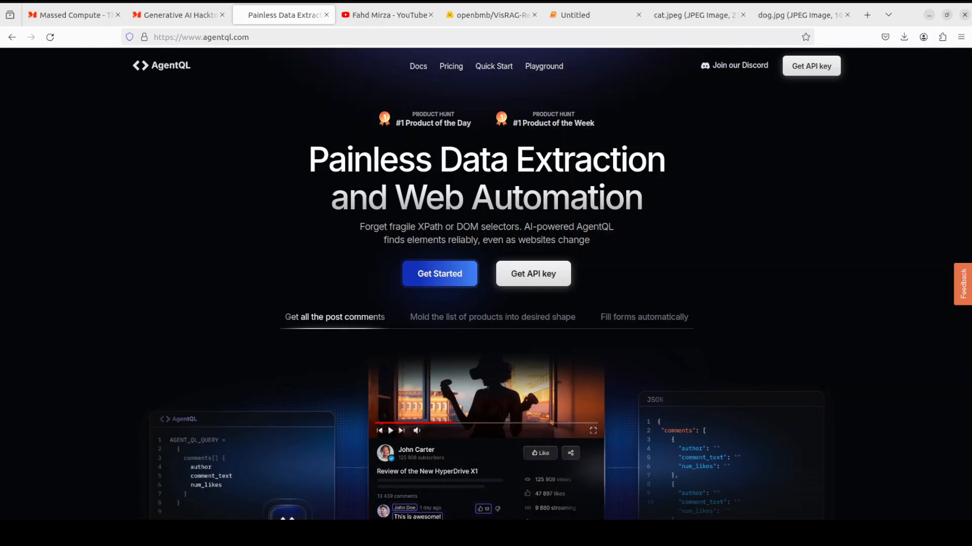
Switch to Fahd Mirza's YouTube channel tab showing bitnet search results.
{"action": "left_click", "coordinate": [387, 14]}
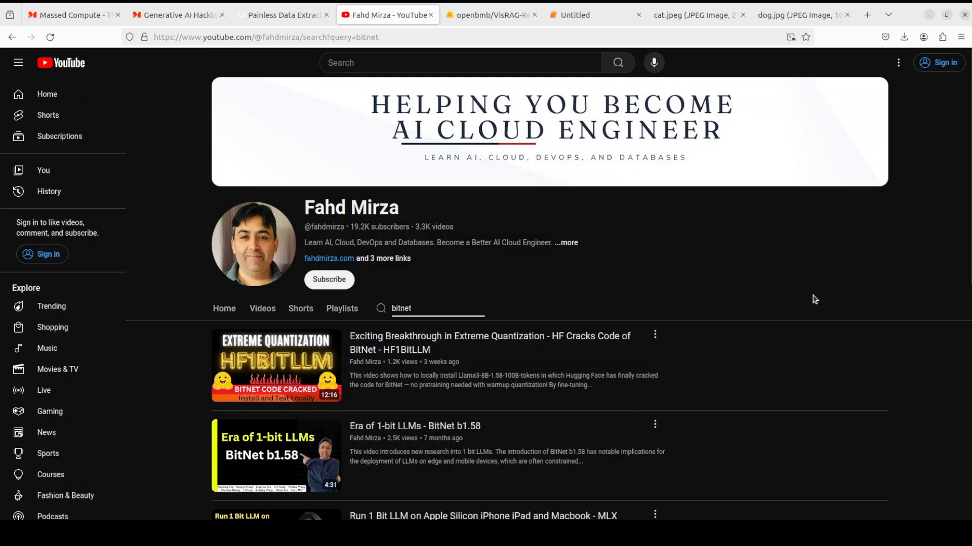
{"action": "mouse_move", "coordinate": [592, 369]}
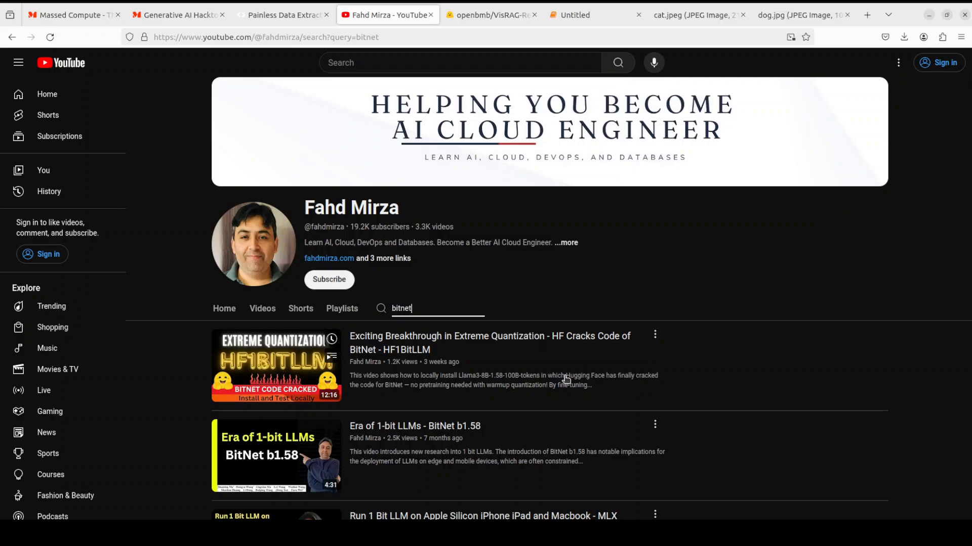
{"action": "mouse_move", "coordinate": [564, 379]}
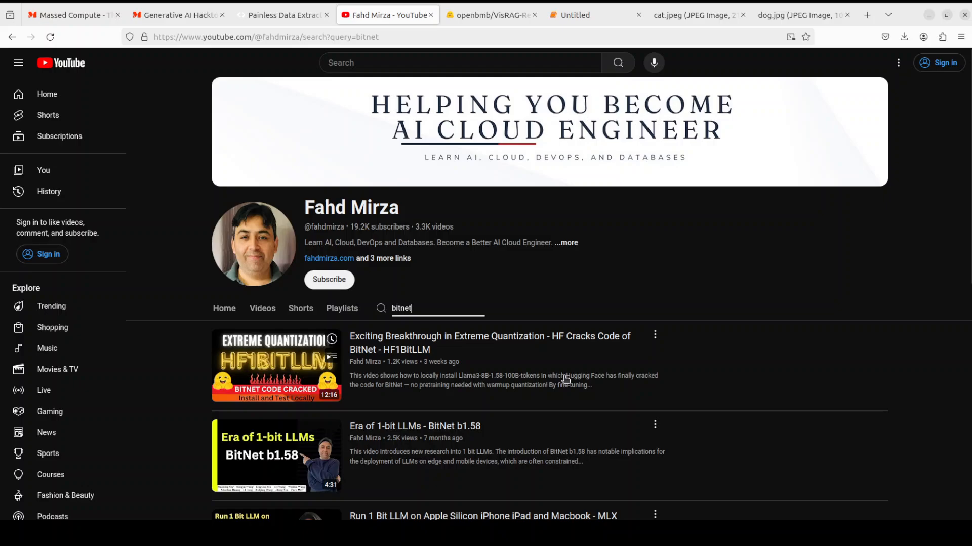